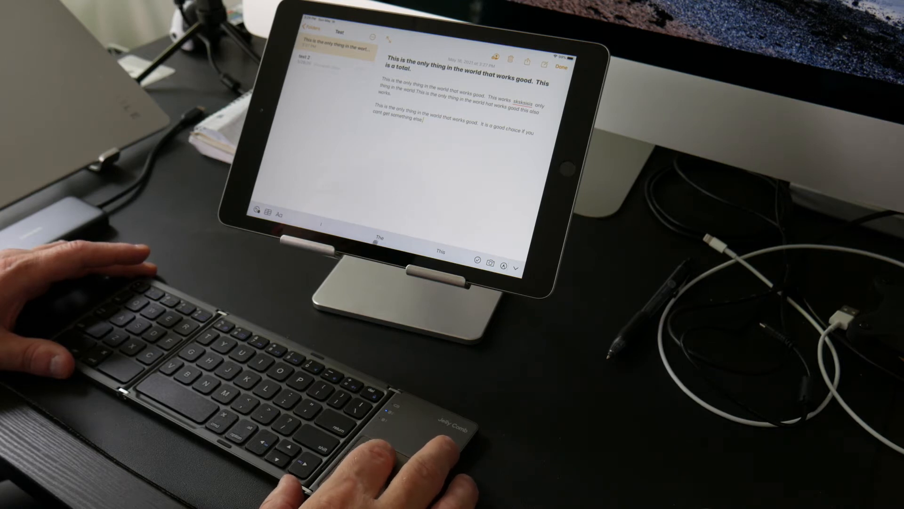
text(The)
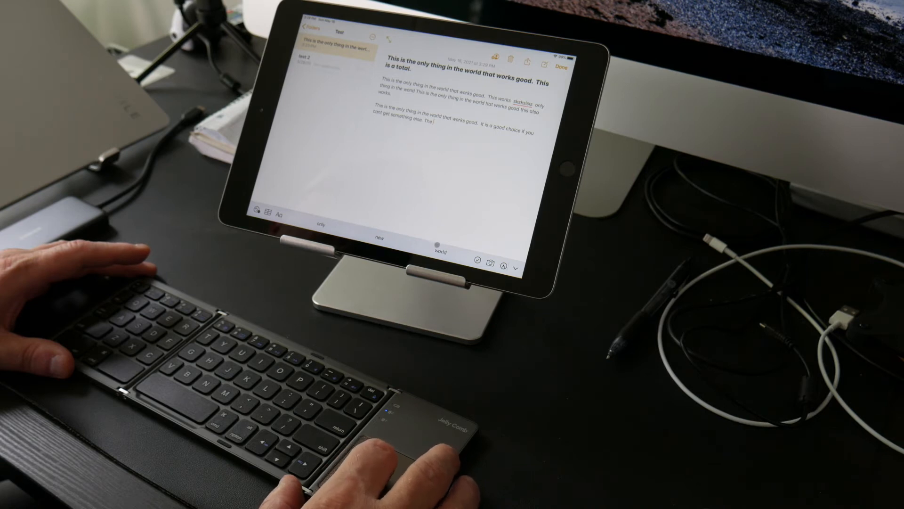
text(world)
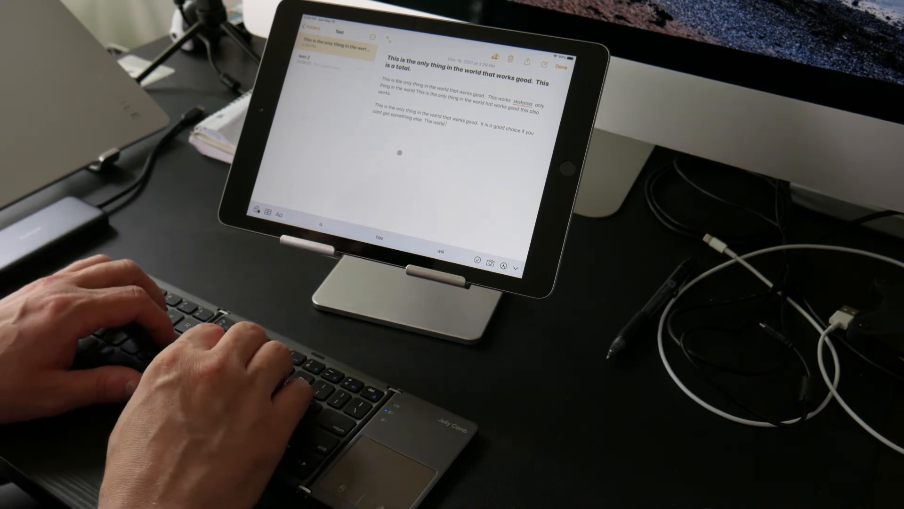
text(This is he)
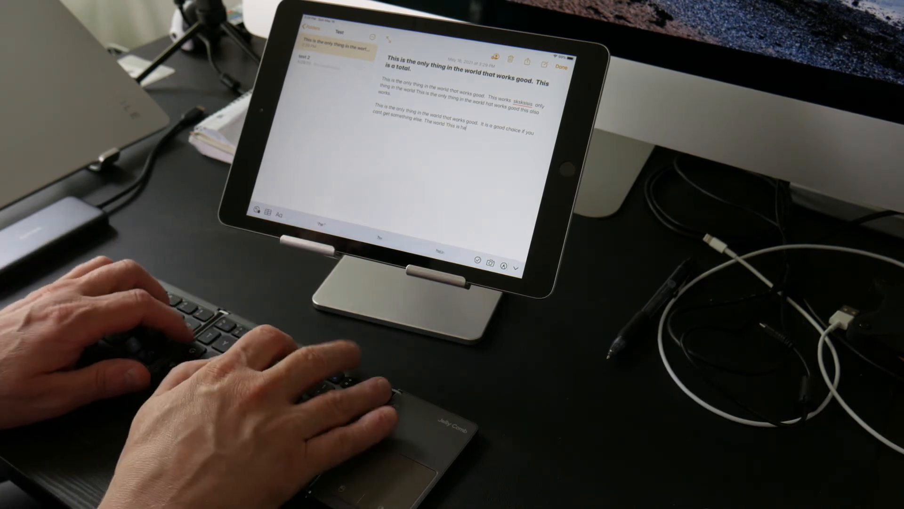
text(Best)
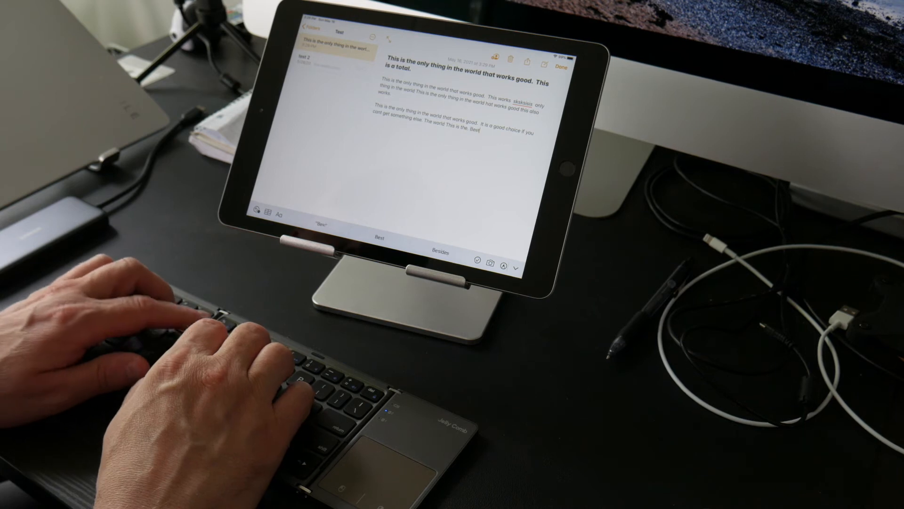